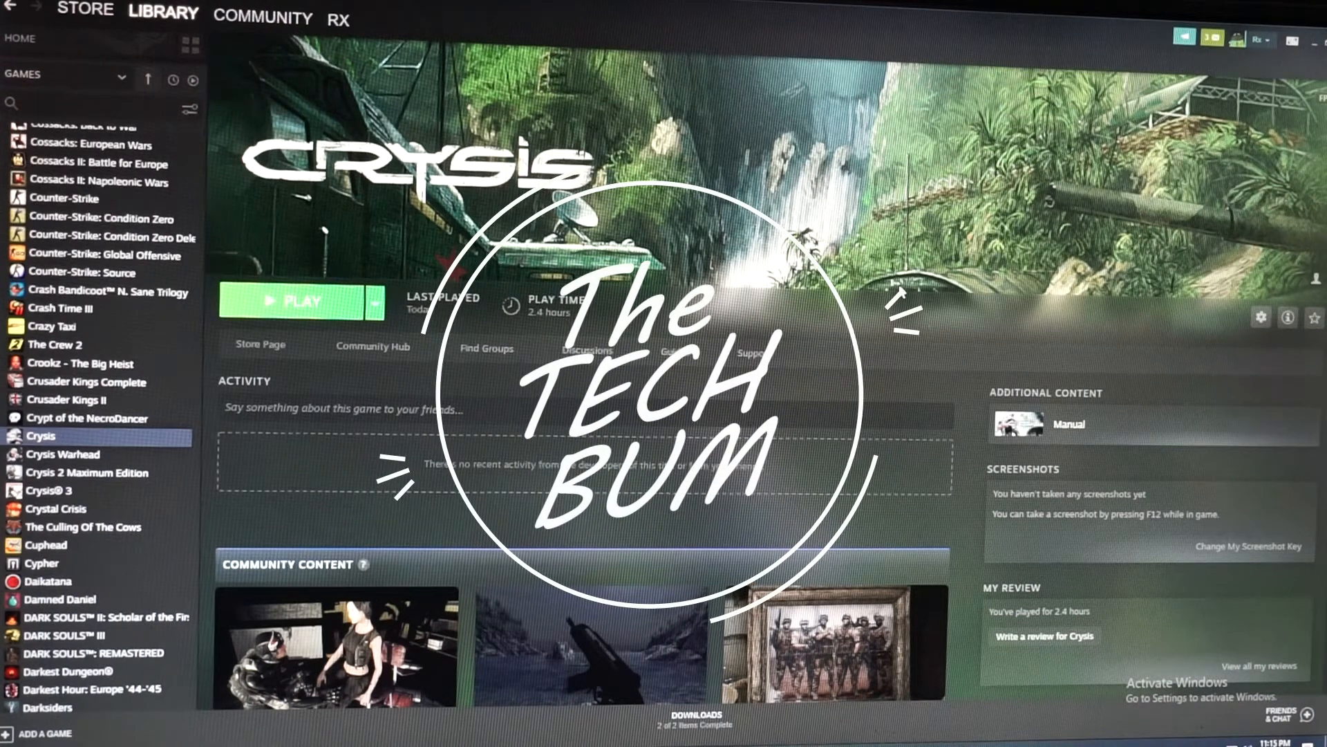
mouse_move(406, 309)
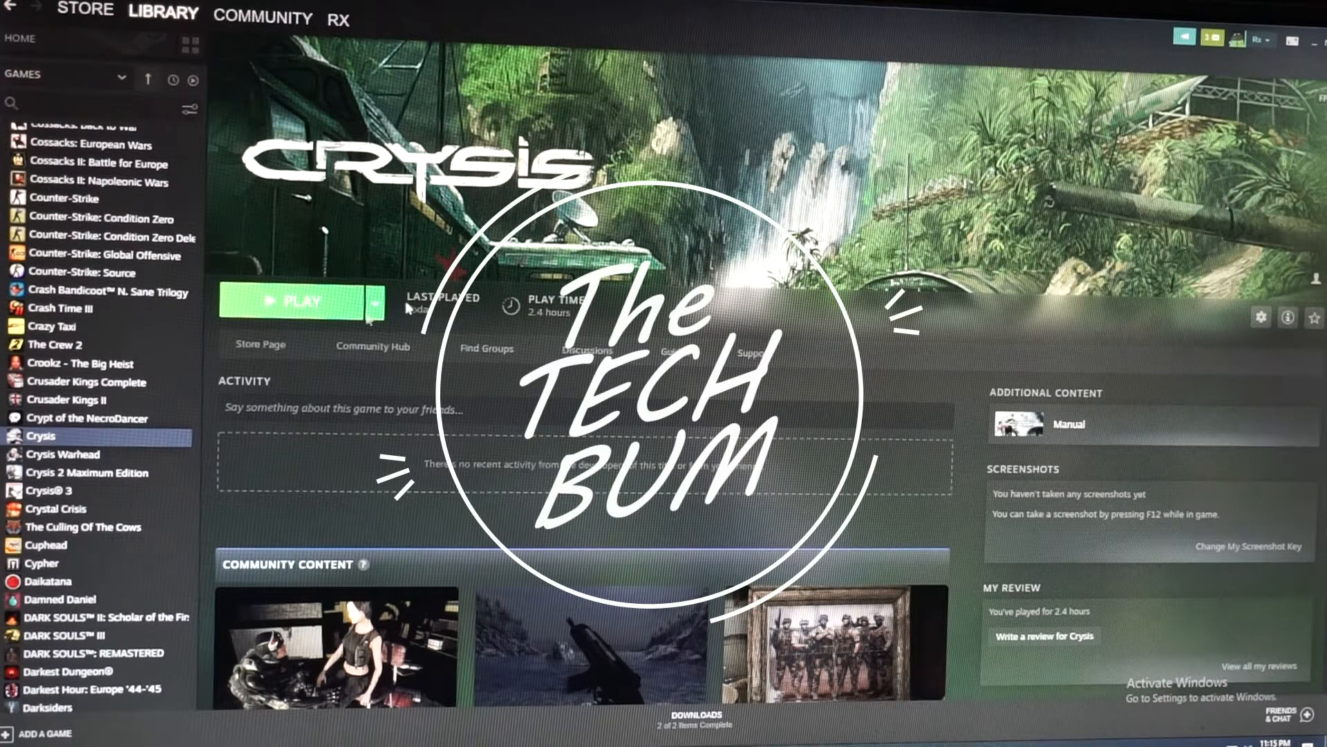
Launch and stop Crysis, then view the Crysis Warhead library page.
click(291, 301)
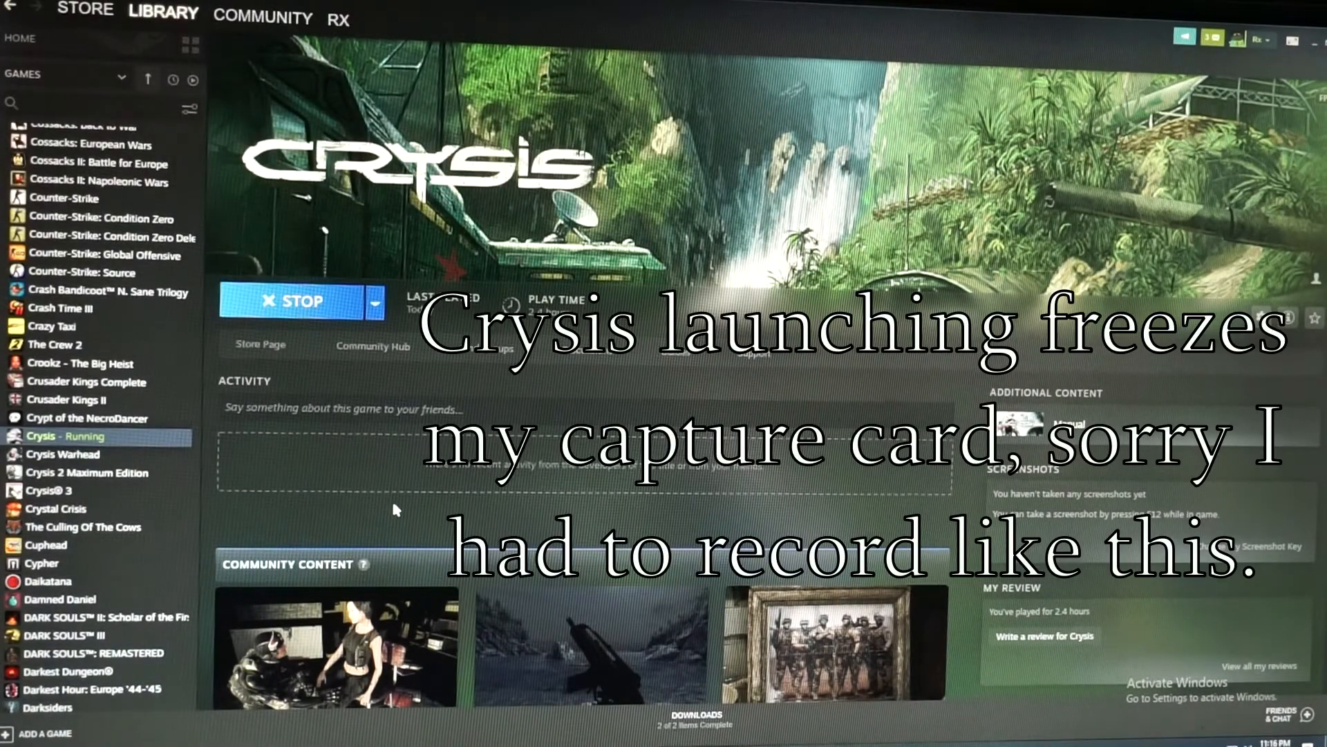
click(295, 302)
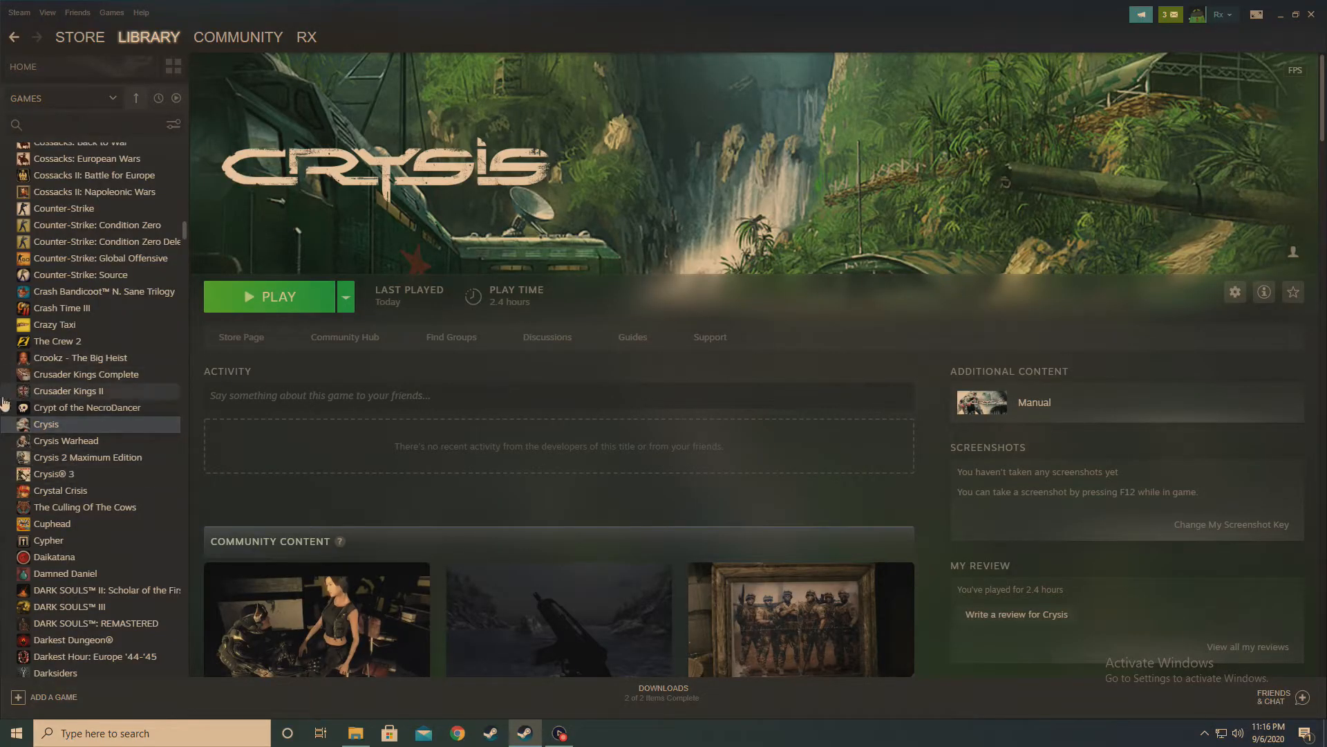
right_click(46, 423)
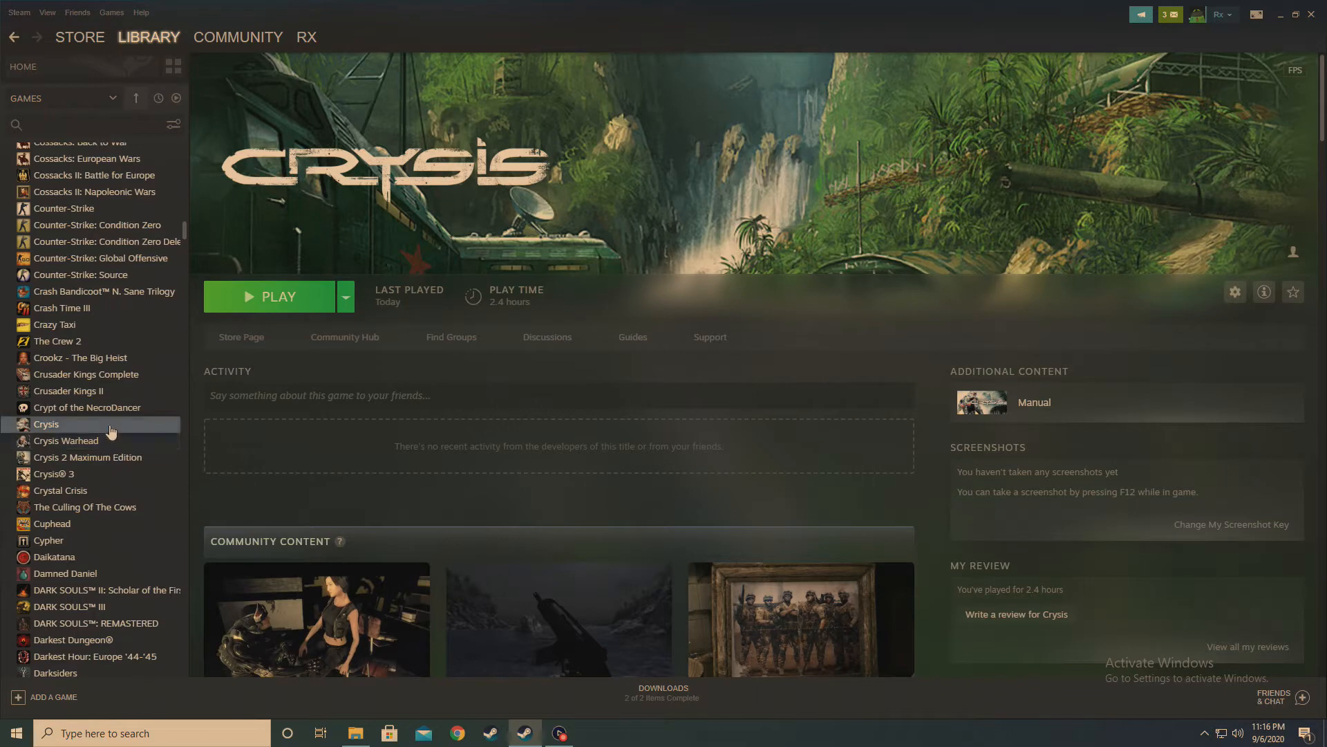
click(65, 440)
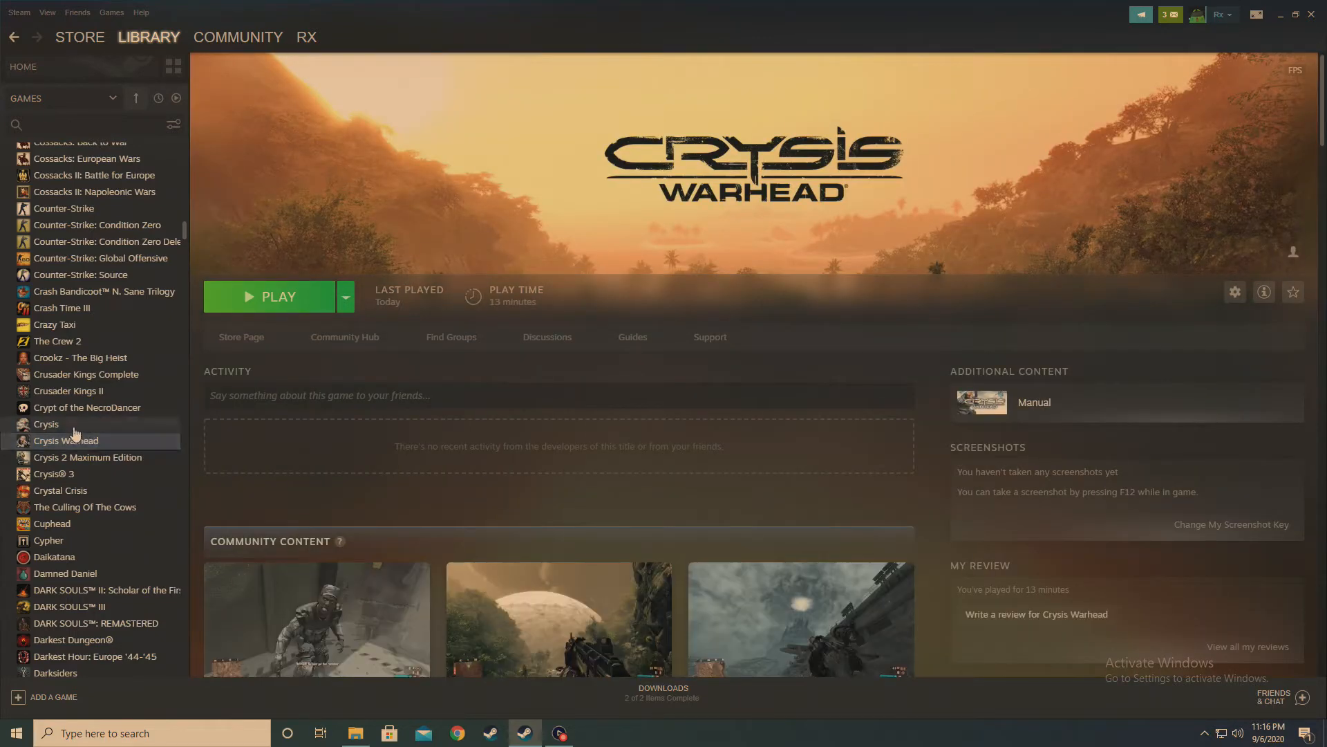
Browse Crysis's installed local files from its Steam Properties.
right_click(46, 423)
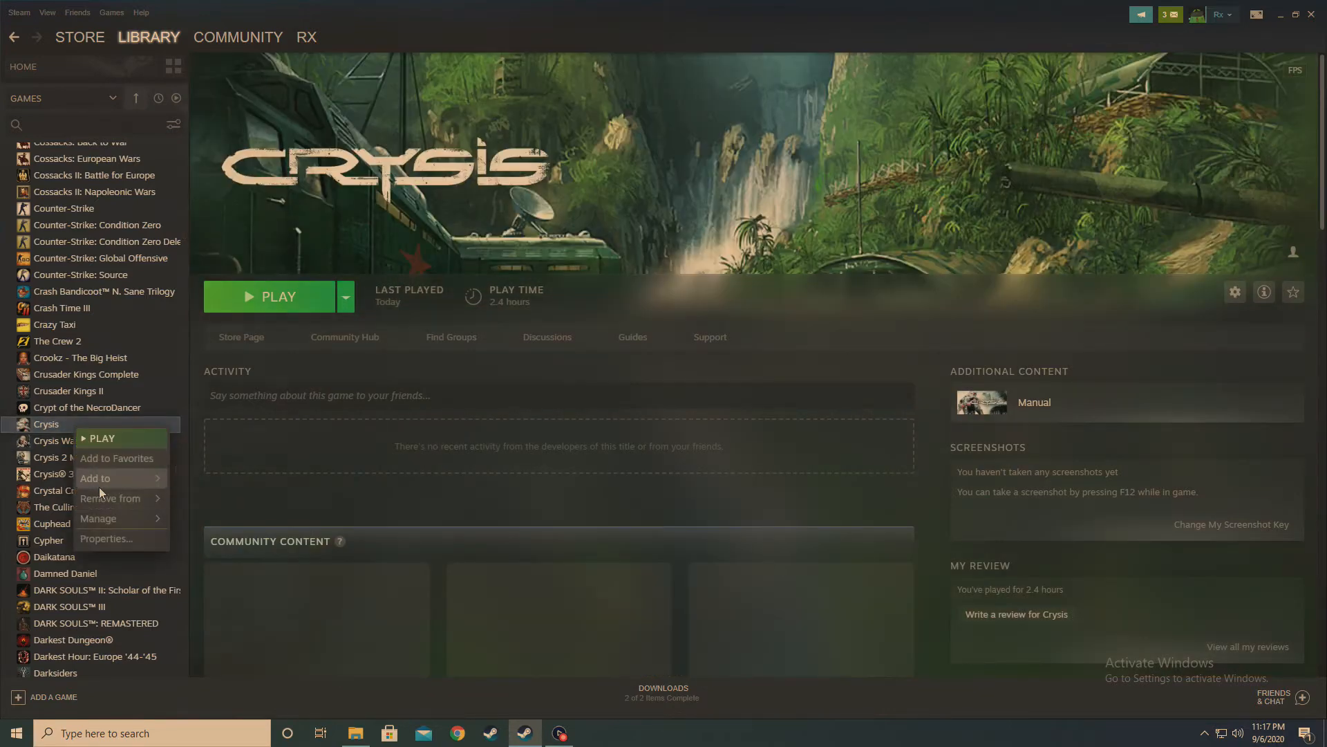
click(105, 539)
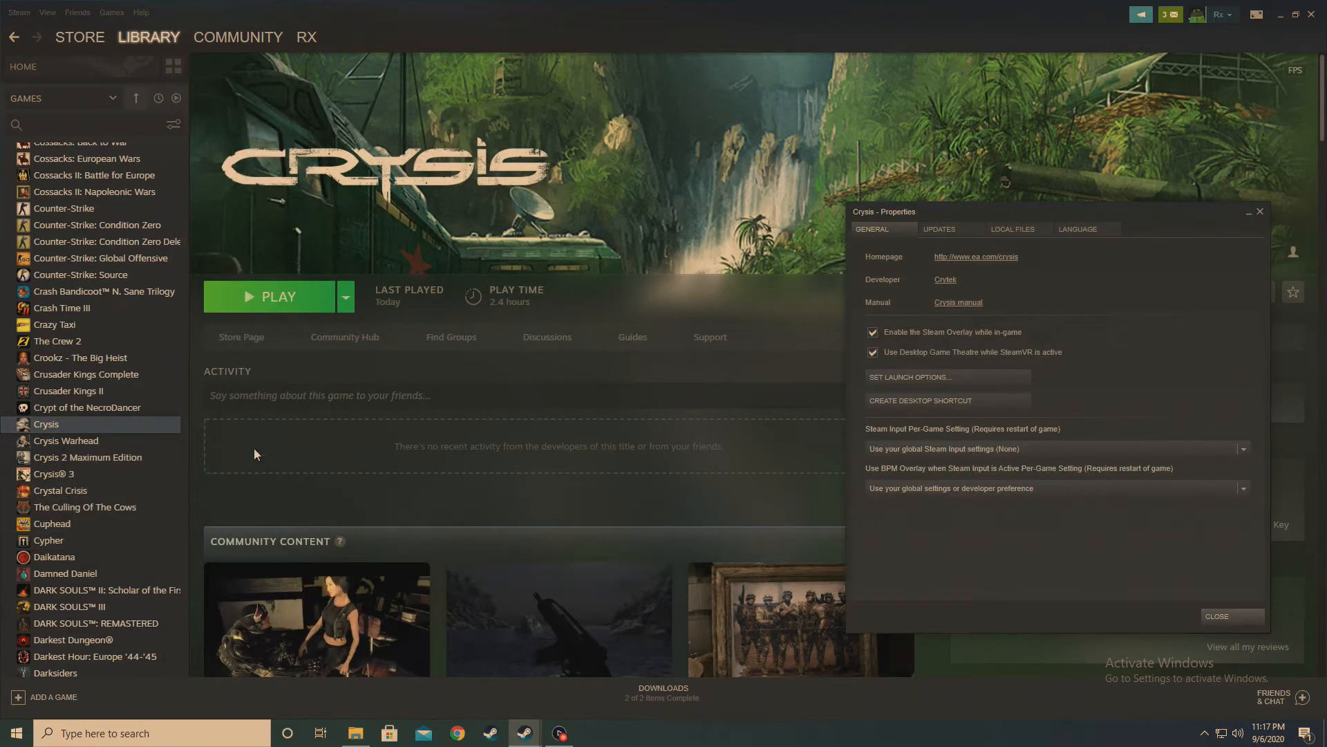
click(1012, 228)
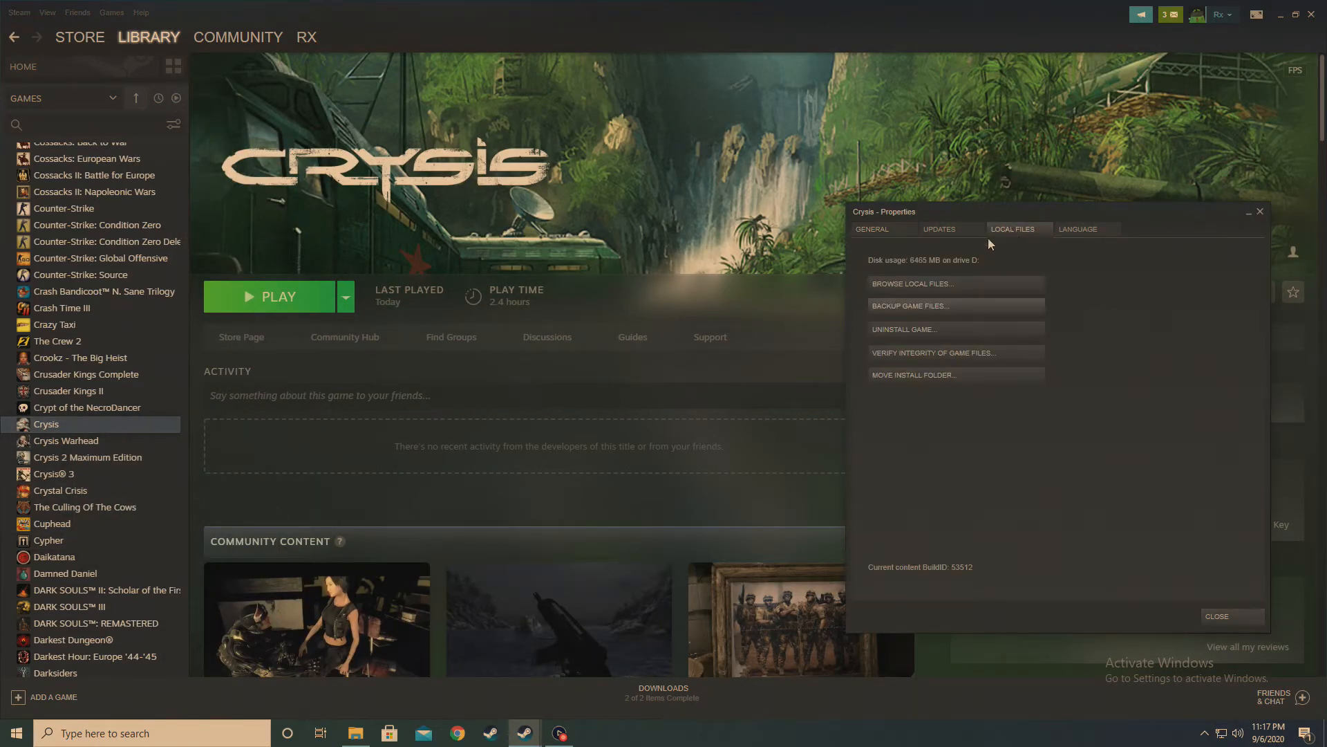
click(912, 283)
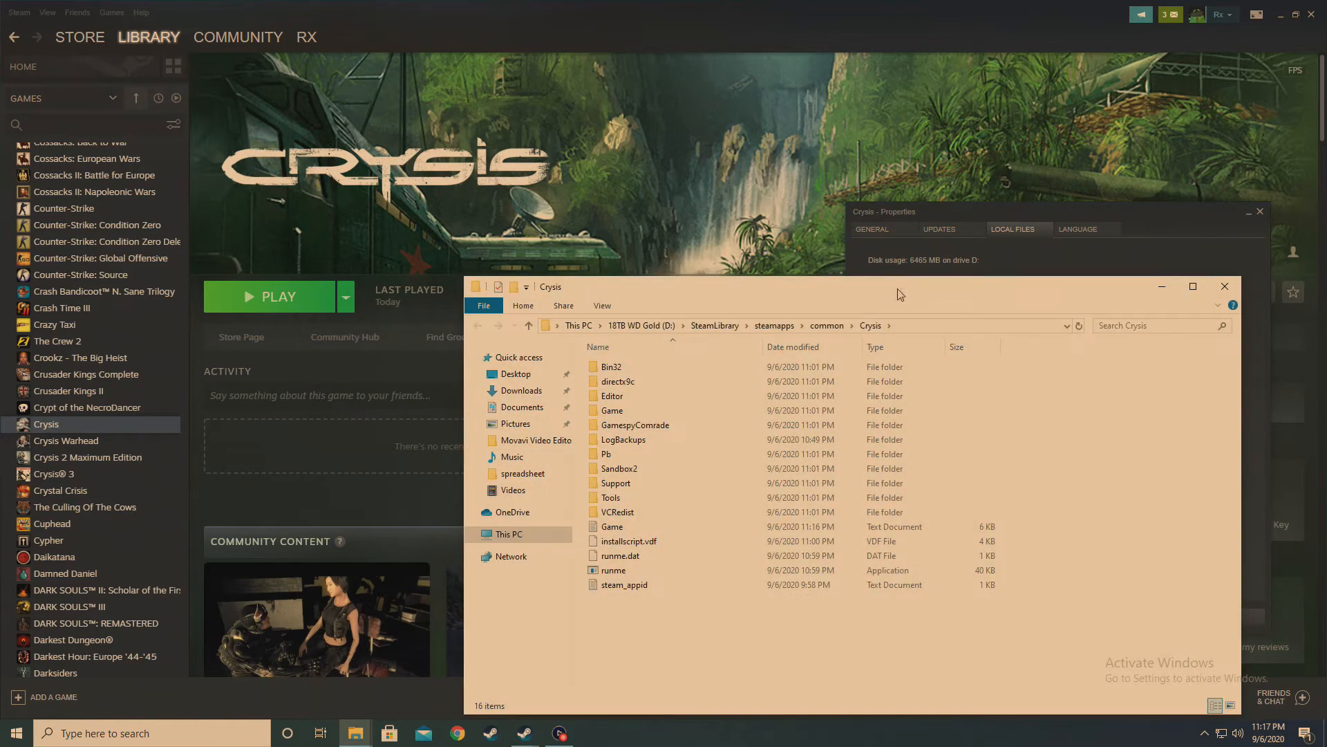
mouse_move(610, 367)
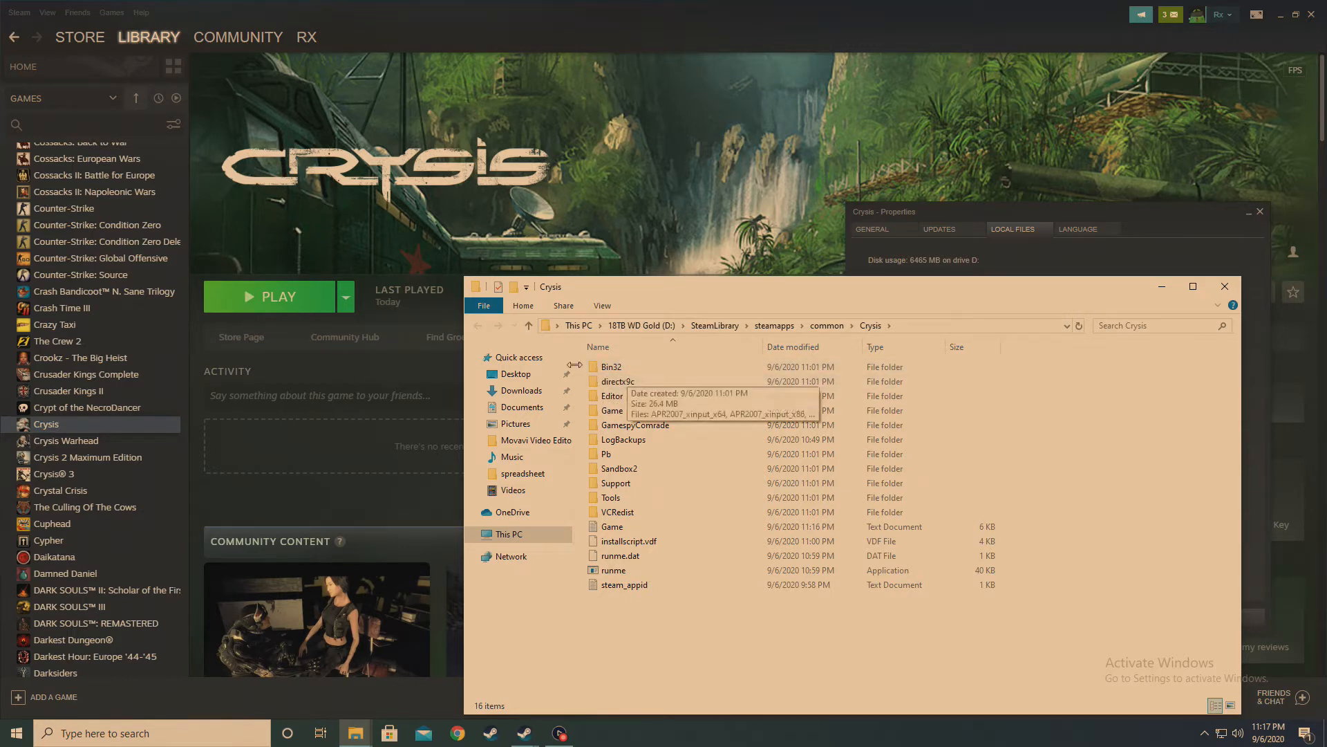
Browse Crysis Warhead's installed local files from its Properties, showing Bin64 and Game.
right_click(47, 423)
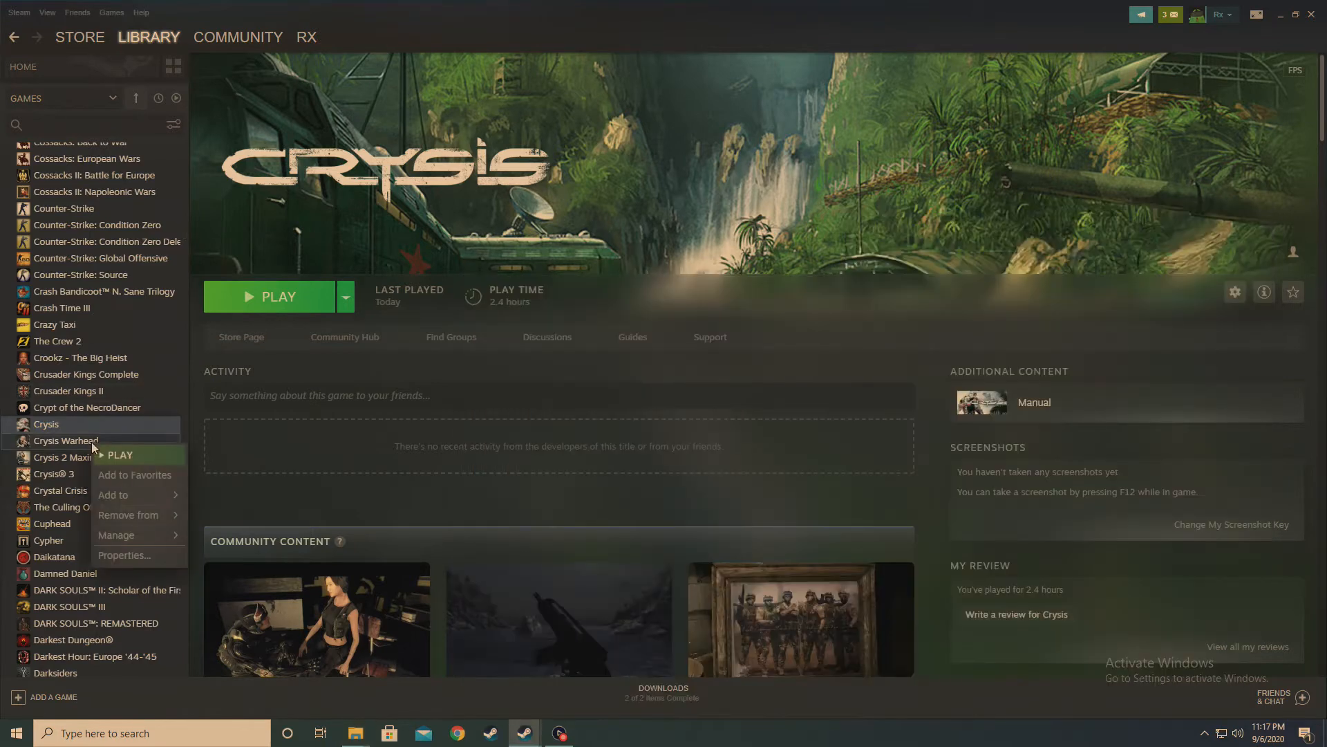
click(125, 554)
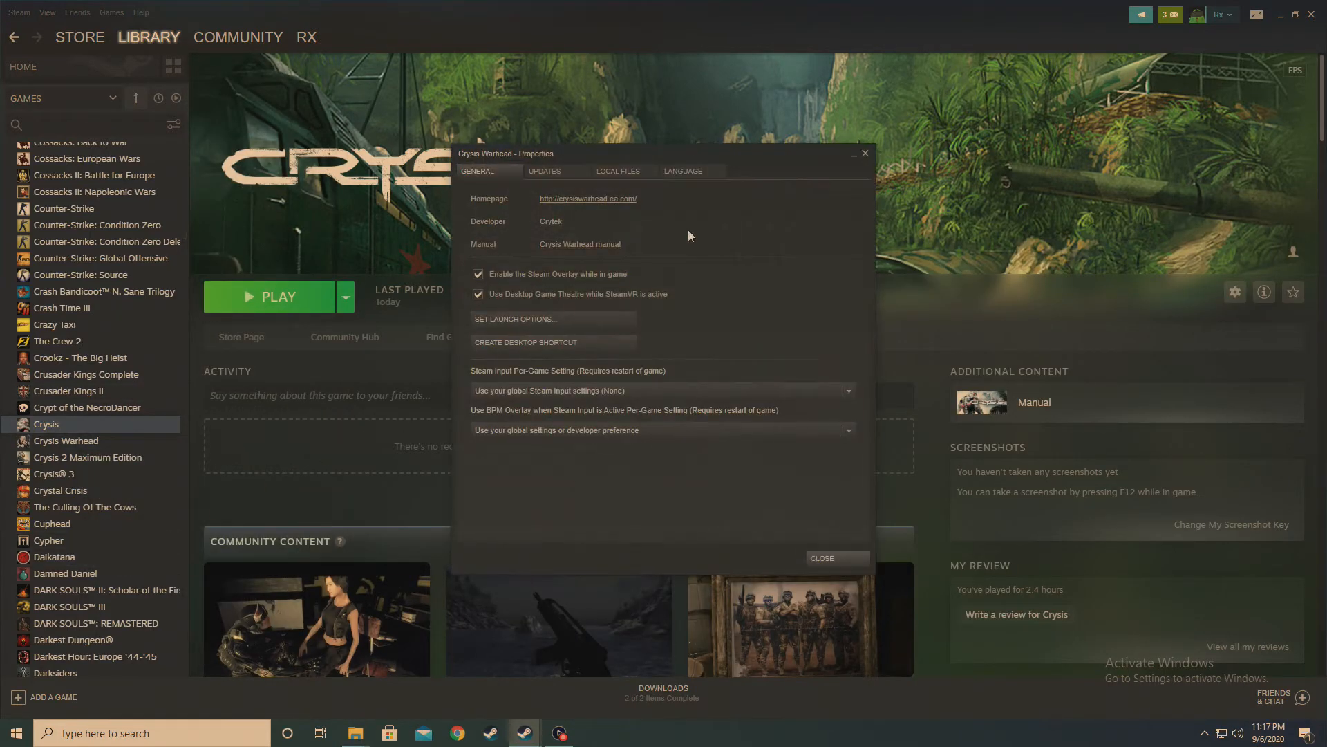
click(618, 170)
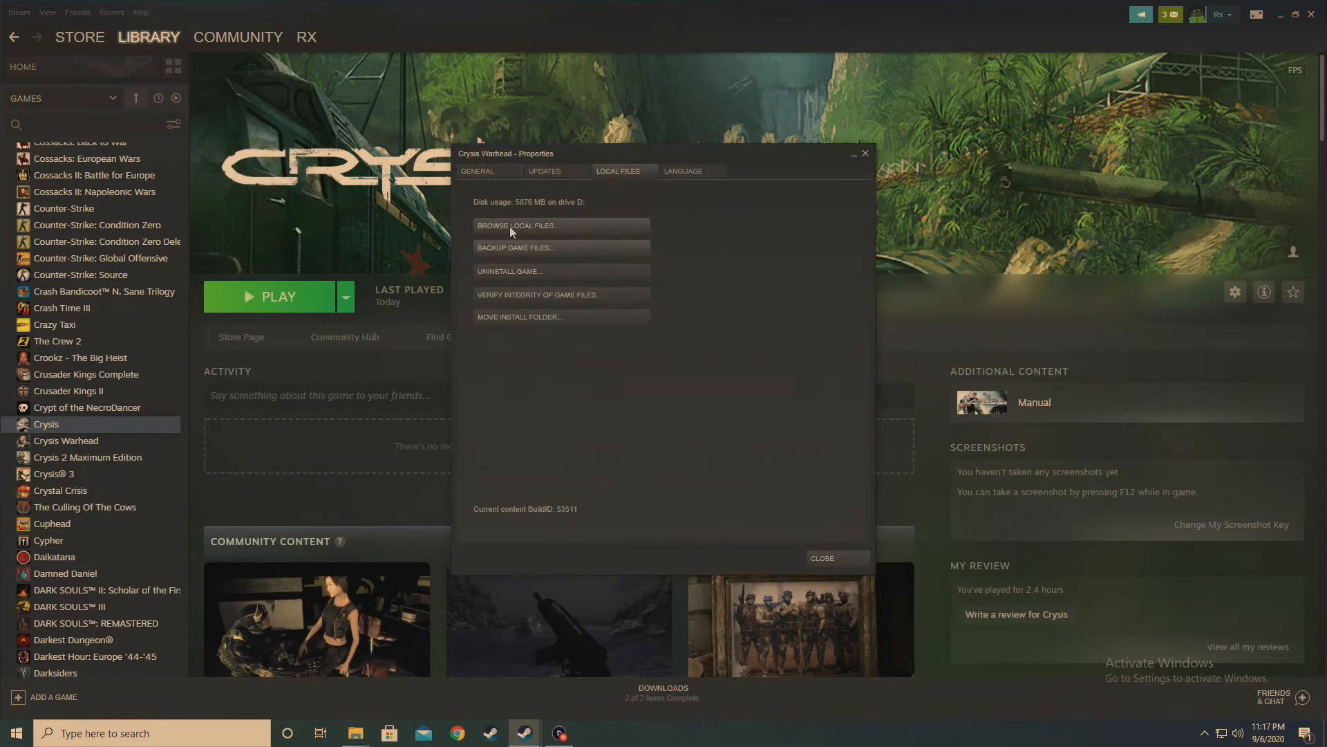
click(516, 225)
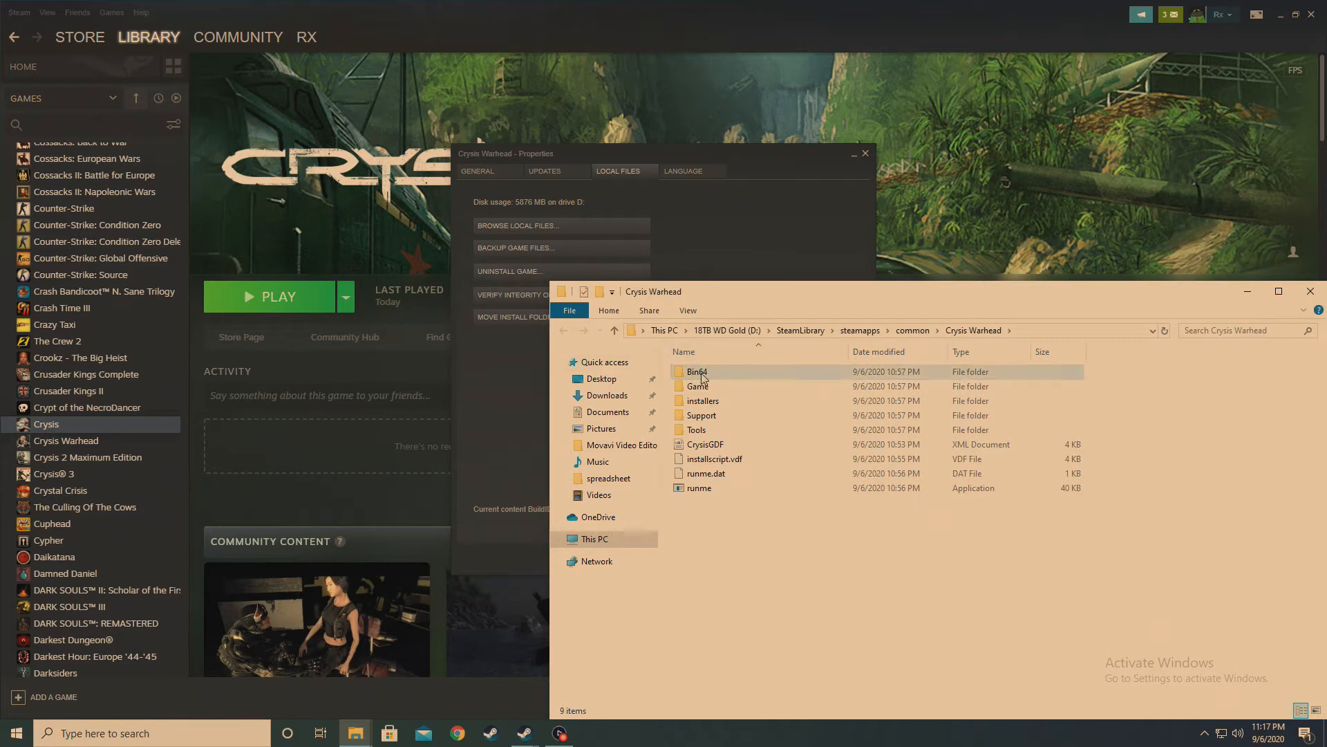
Open Warhead's Bin64 folder, now renamed Bin32, to view its DLLs and executables.
click(698, 372)
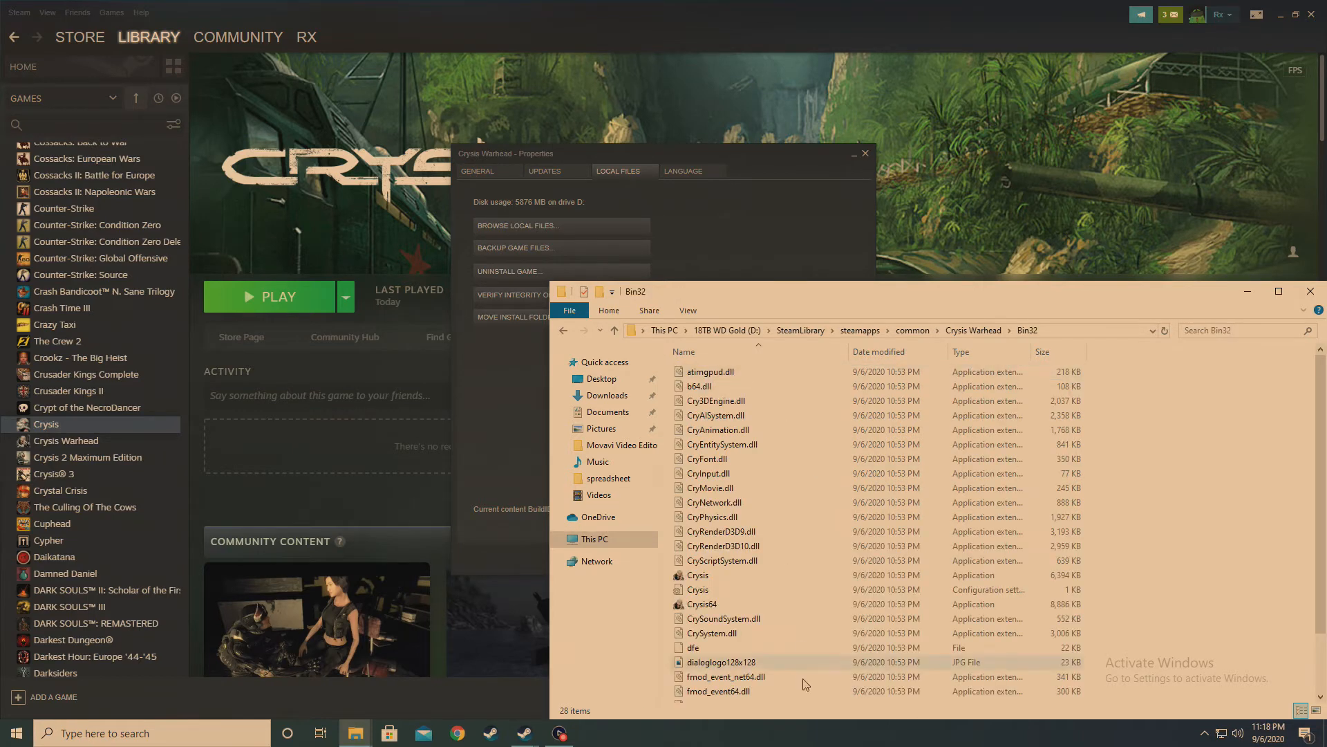
Delete the old Crysis executable in Warhead's Bin32 and rename Crysis64 to Crysis.
click(698, 575)
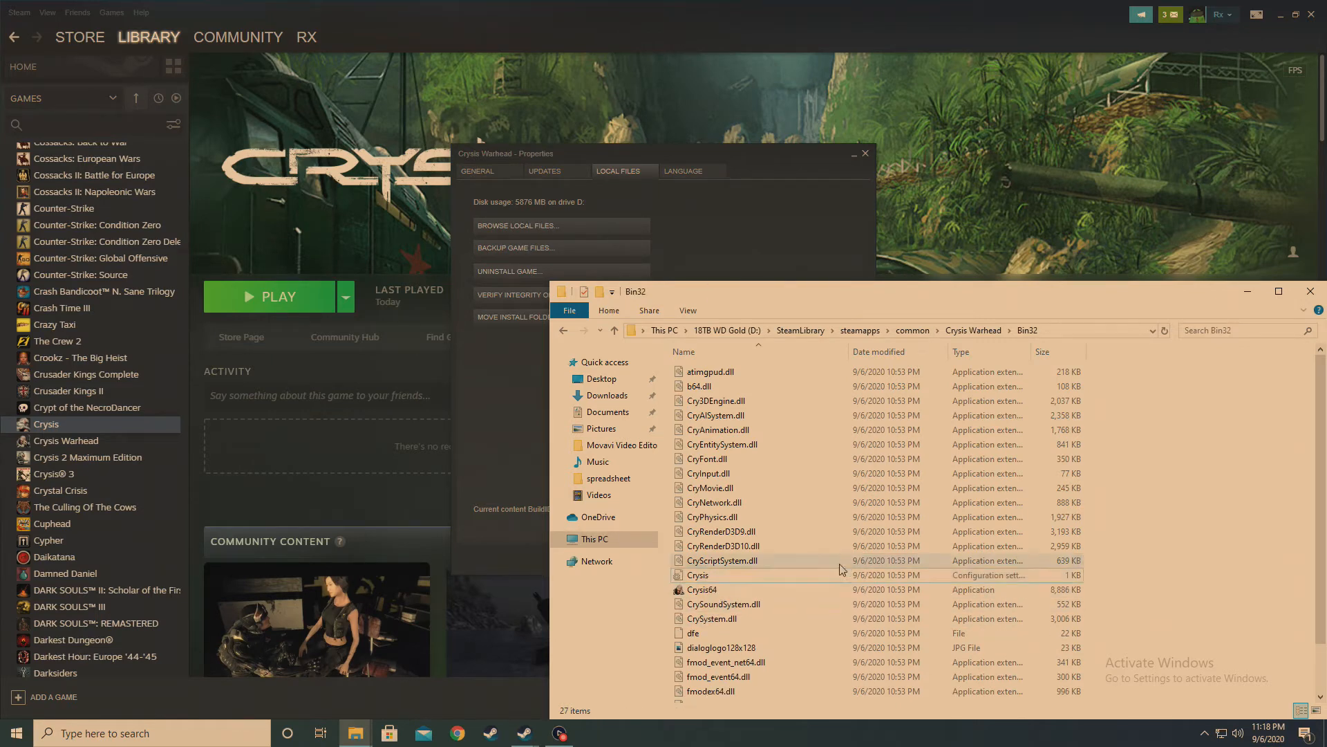
click(702, 589)
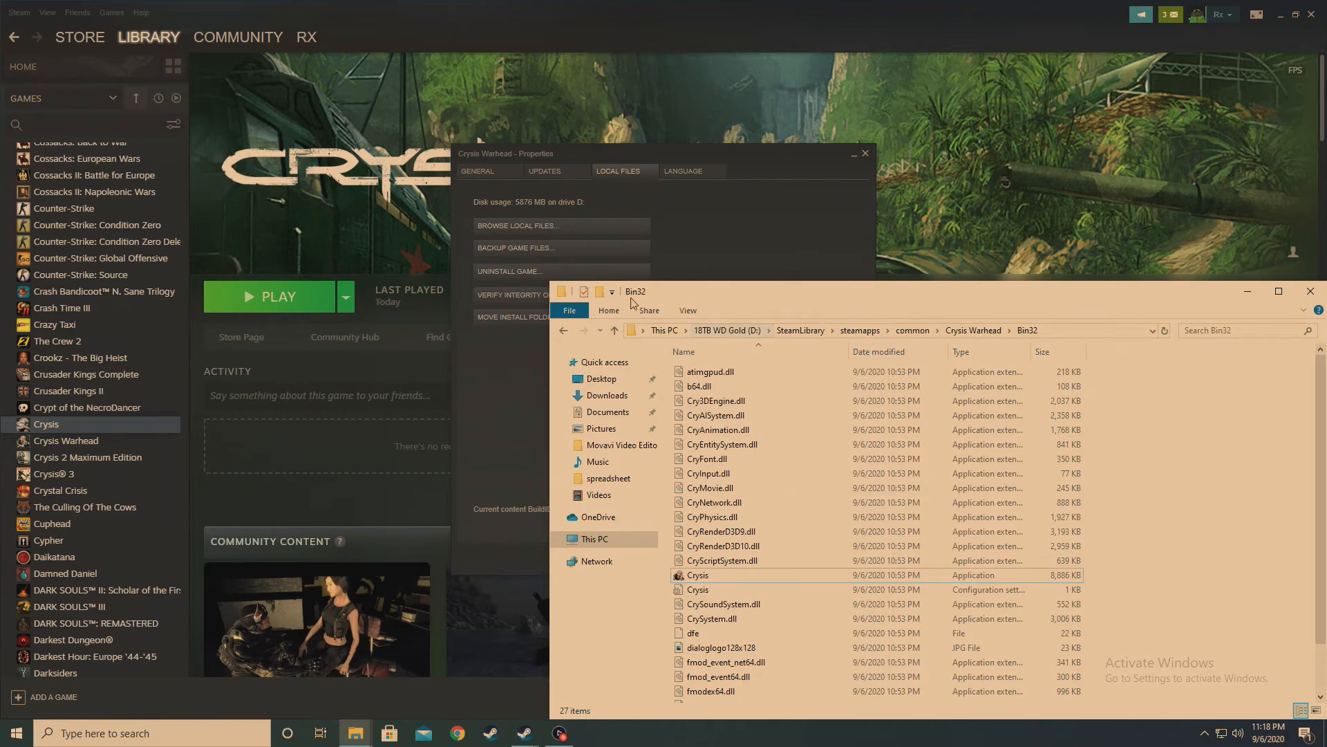
click(591, 330)
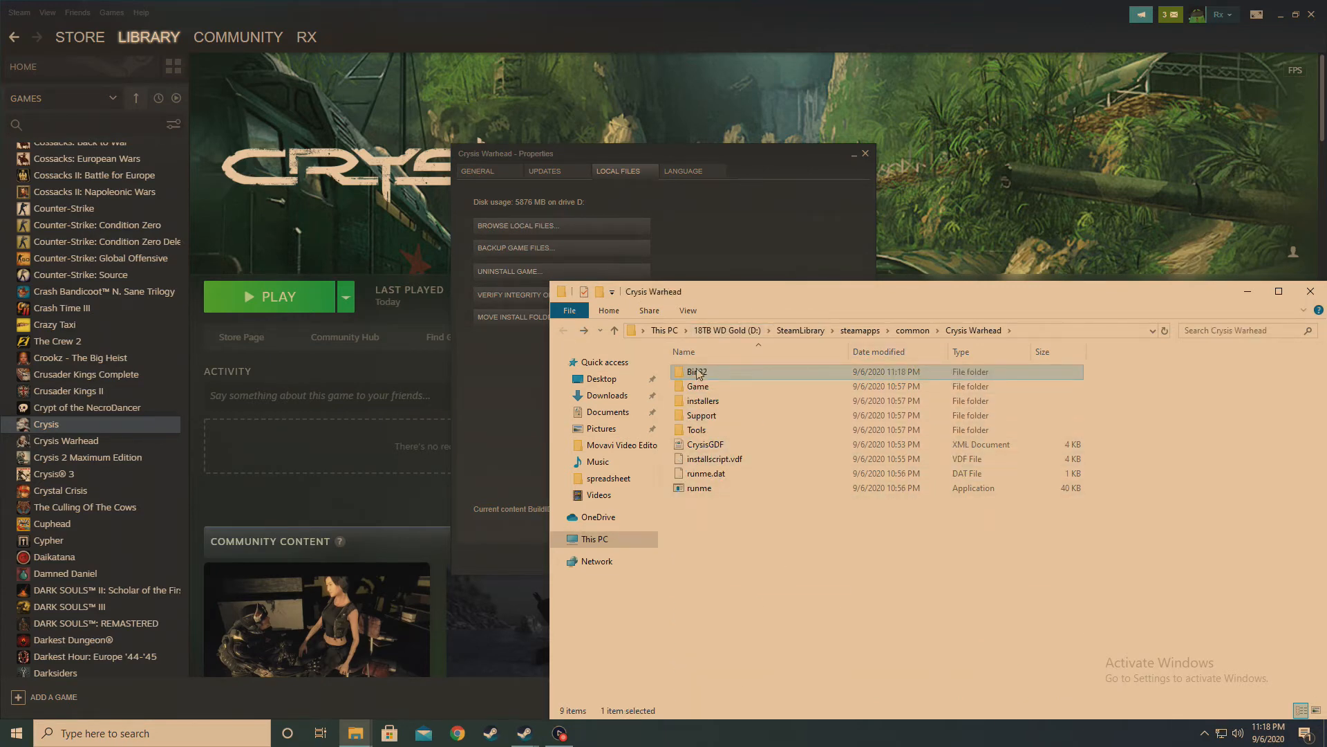
Copy Warhead's renamed Bin32 folder and switch to the Crysis folder window.
right_click(696, 372)
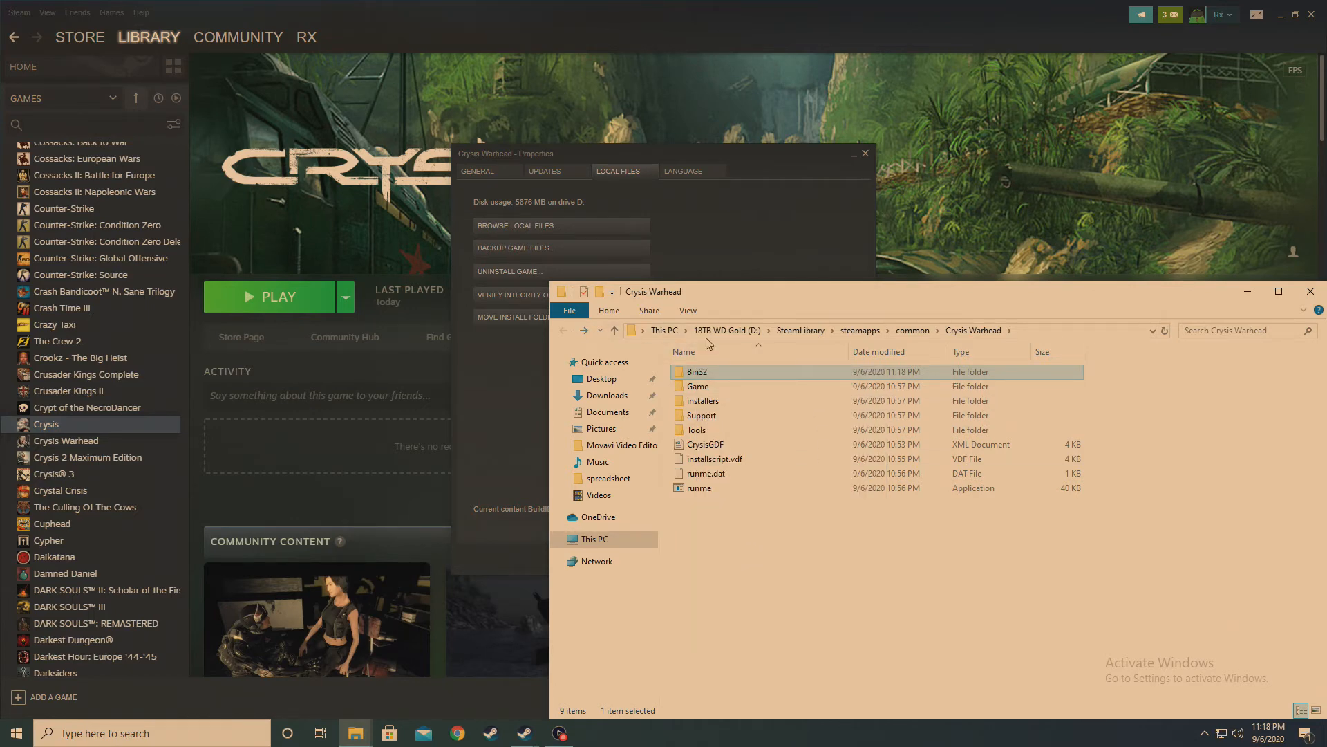
click(1310, 290)
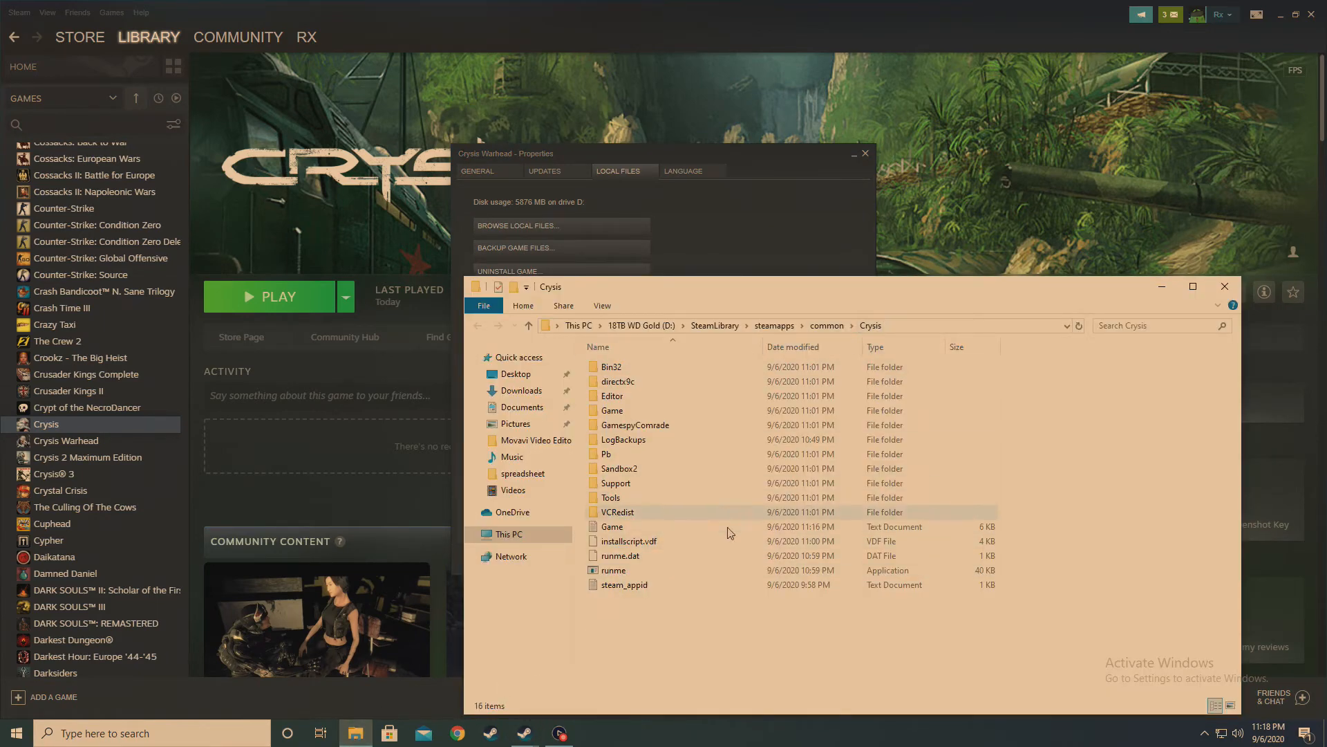
Delete Crysis's original Bin32 folder and paste Warhead's Bin32 in its place.
click(612, 366)
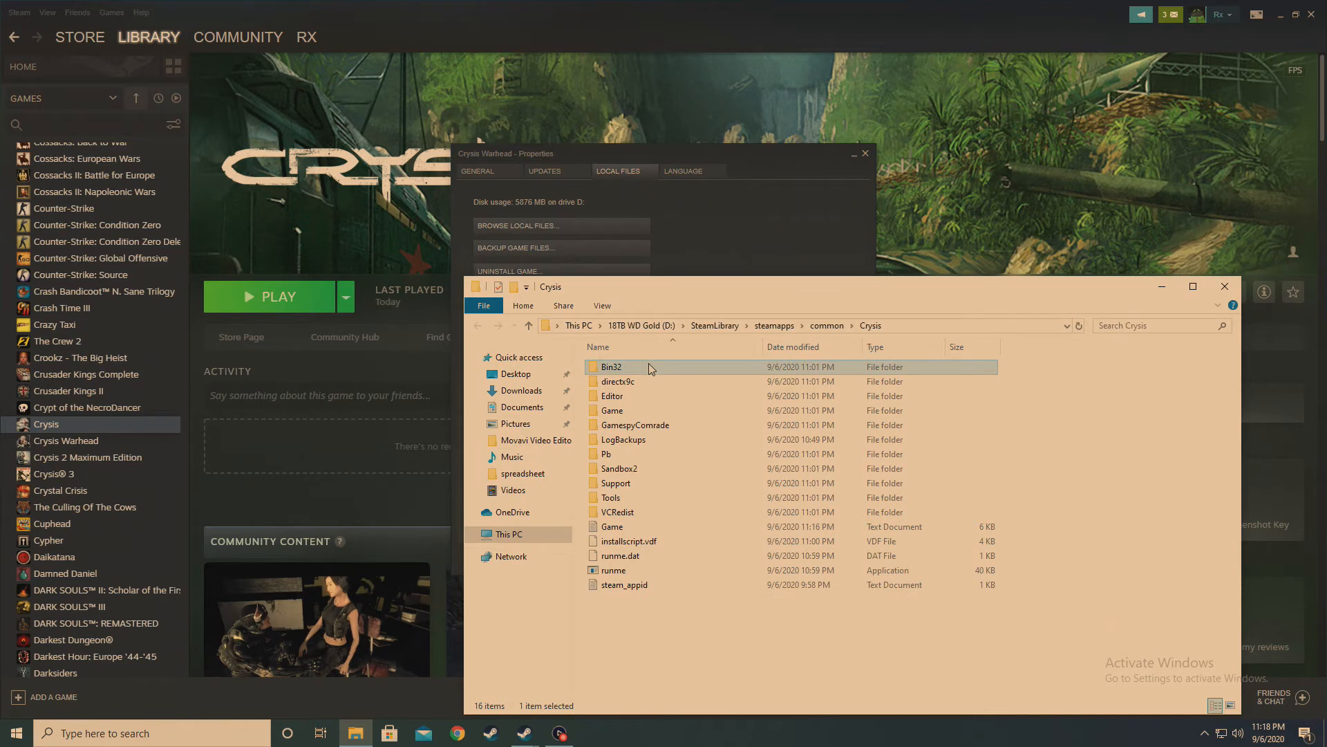
mouse_move(744, 683)
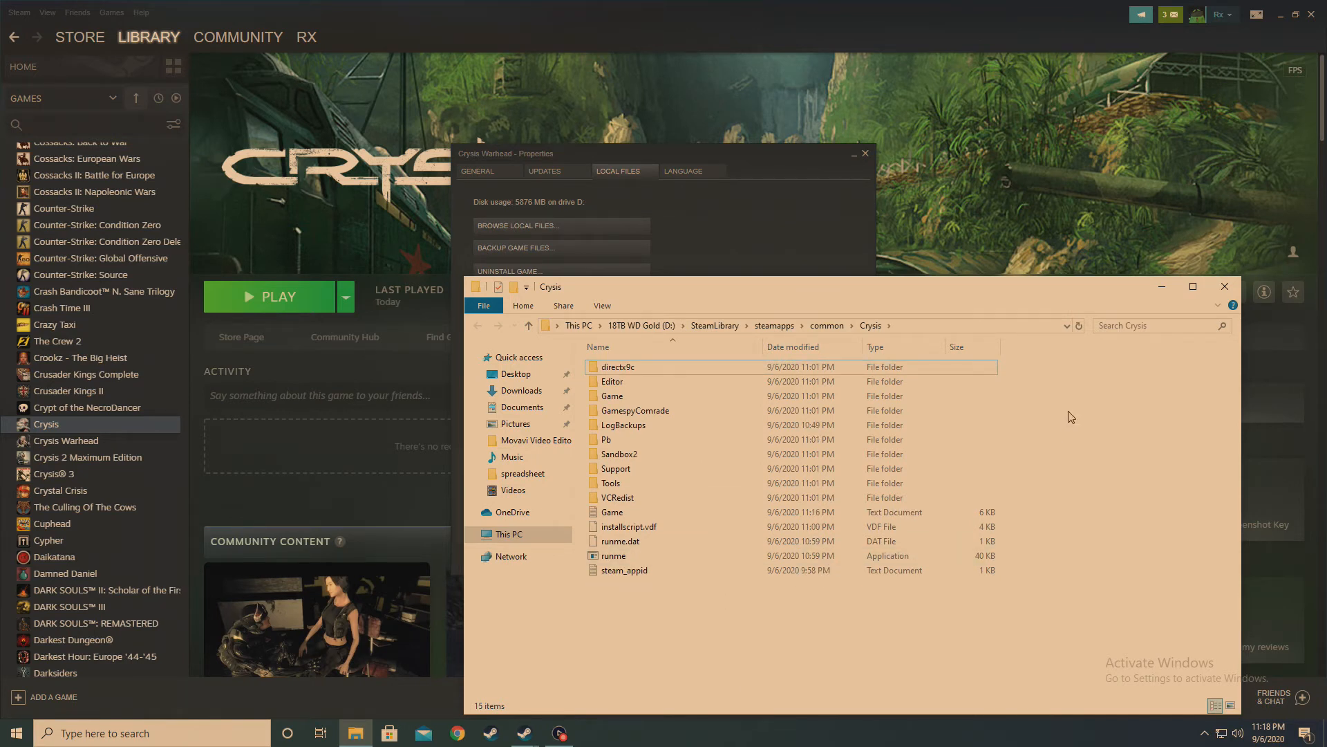
right_click(1071, 415)
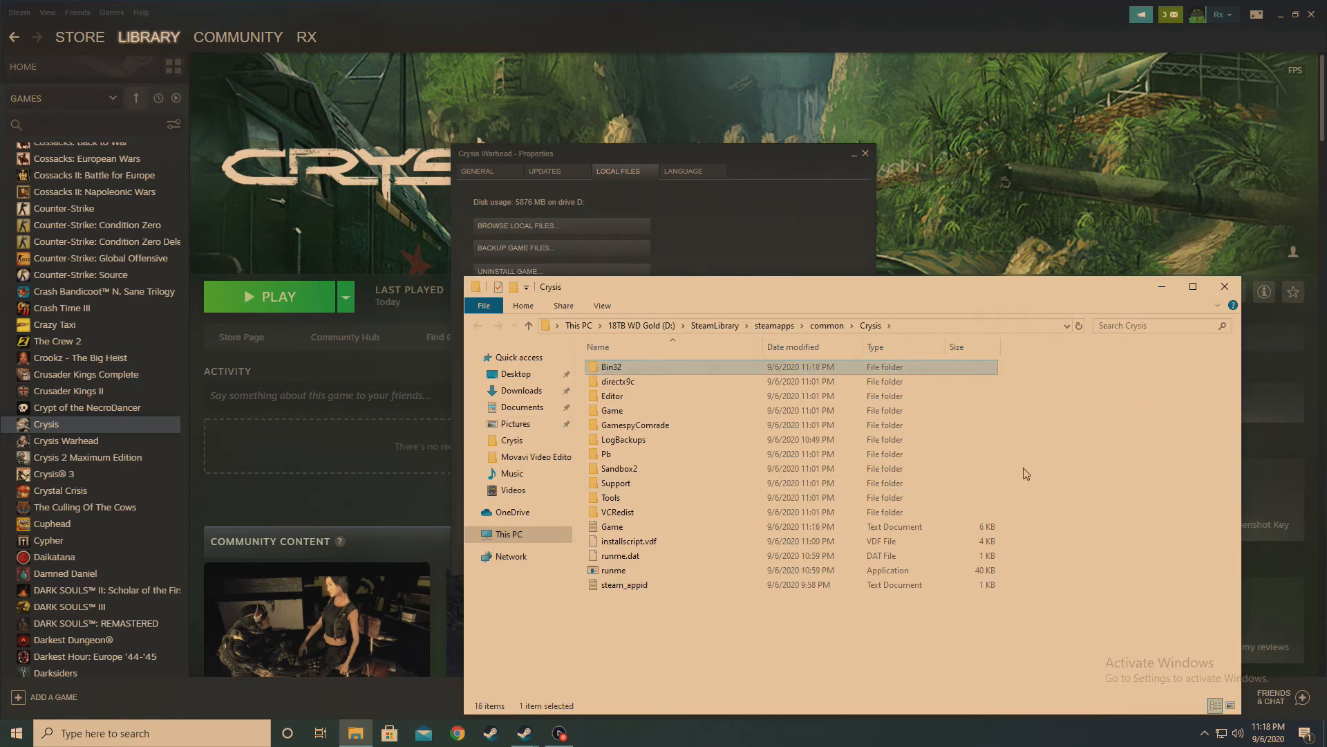
mouse_move(1052, 401)
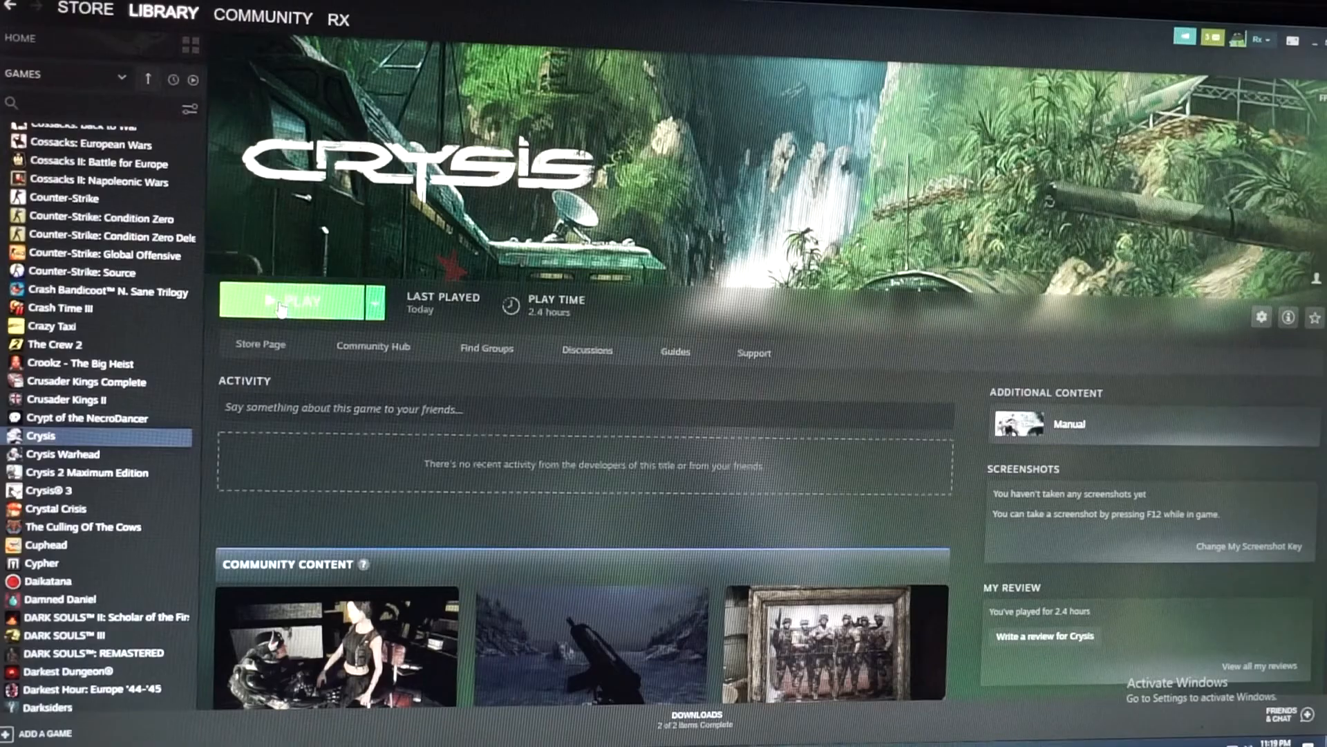
Launch Crysis from the Steam library using the swapped-in Warhead Bin32 files.
click(298, 302)
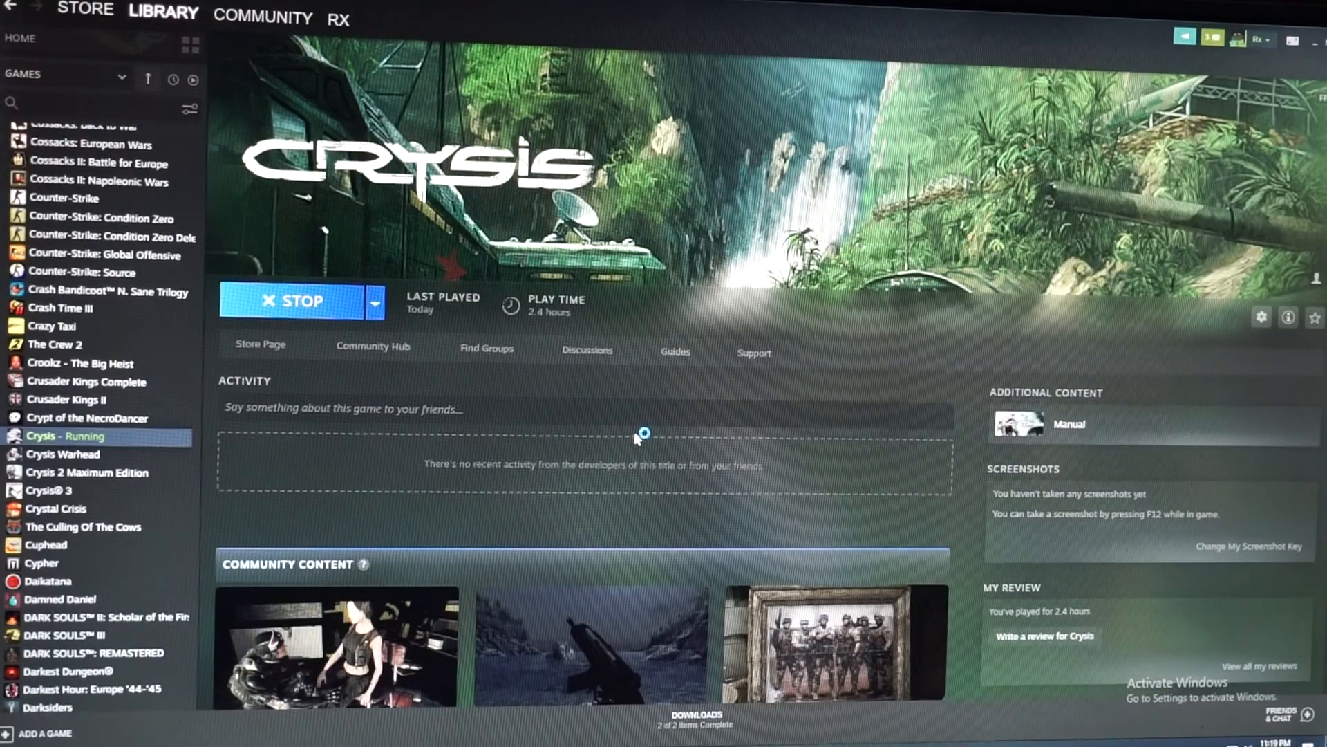